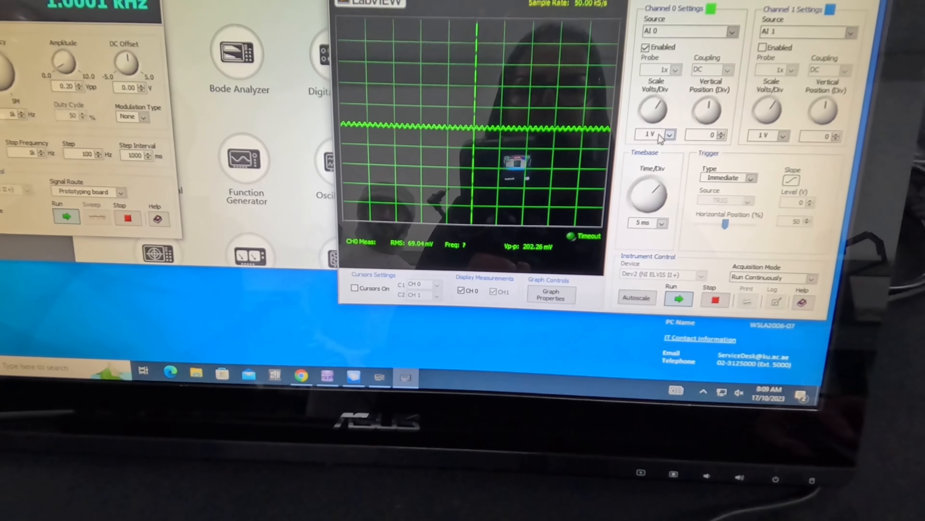
# Set channel 0 to 500 mV/div and channel 1 to 20 mV/div so both waveforms fit.
pyautogui.click(668, 135)
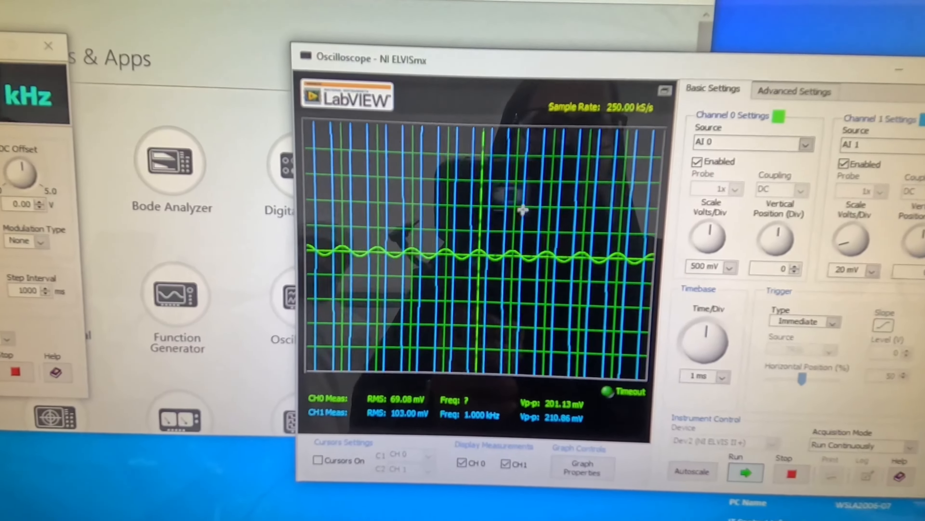
pyautogui.click(879, 258)
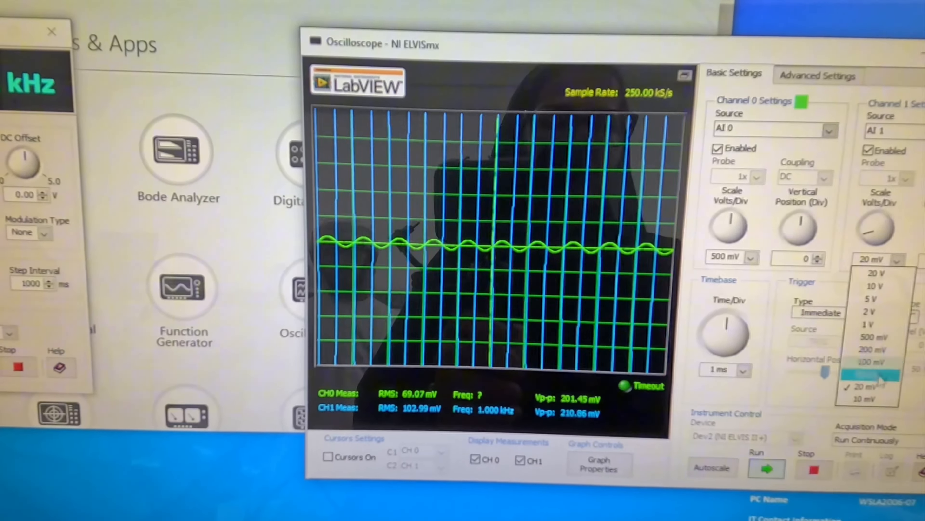